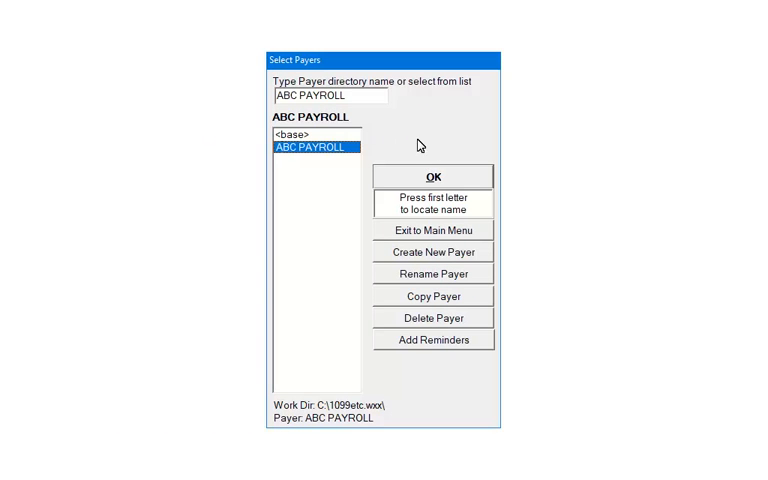
{"action": "left_click", "coordinate": [432, 176]}
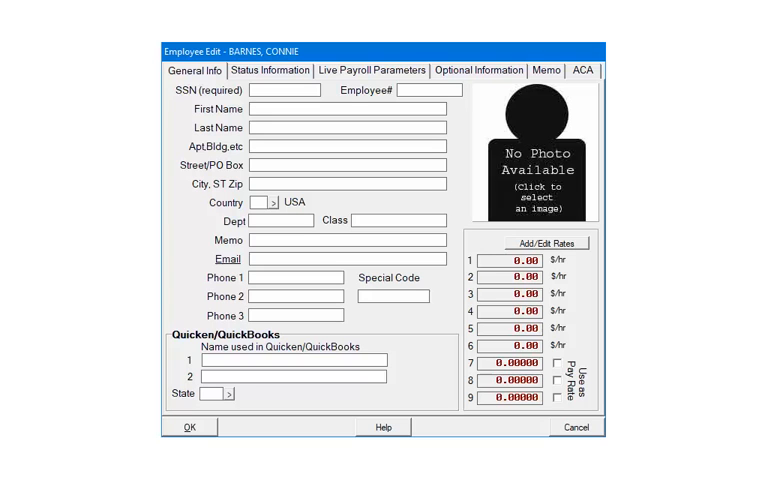
Enter Connie's SSN 444-44-4444 to begin her general details.
{"action": "type", "text": "444-44-4444"}
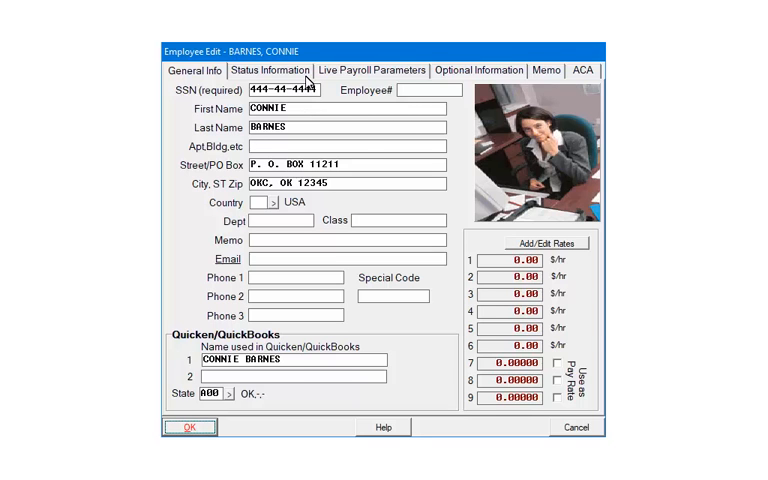
Switch to the Status Information tab for Connie's 1099 contractor details.
{"action": "left_click", "coordinate": [268, 70]}
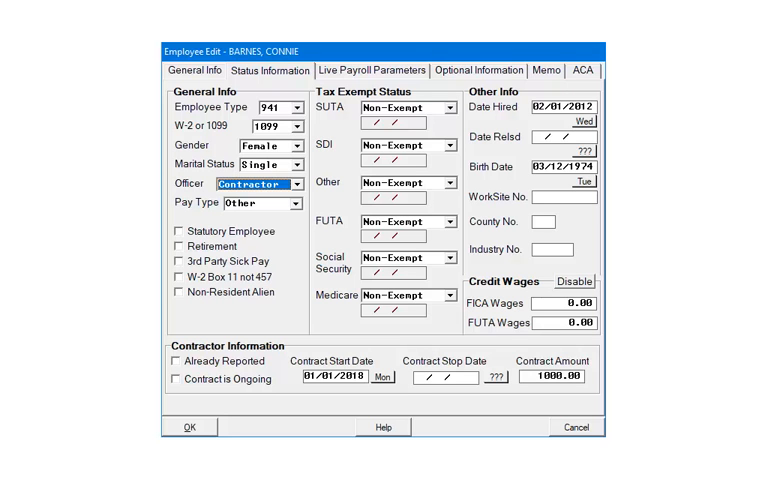
Go to the Live Payroll Parameters tab for weekly, single, NATIONAL BANK pay.
{"action": "left_click", "coordinate": [373, 70]}
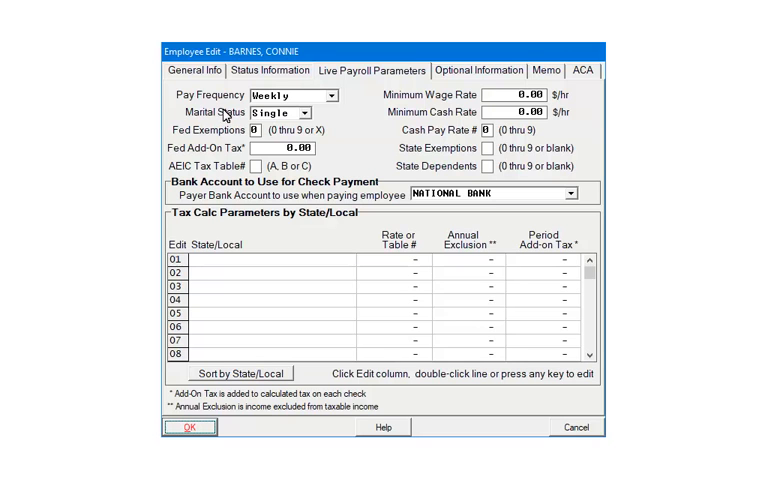
Set tax calculation row 01 to AO=OK state using single tax table 1.
{"action": "double_click", "coordinate": [180, 270]}
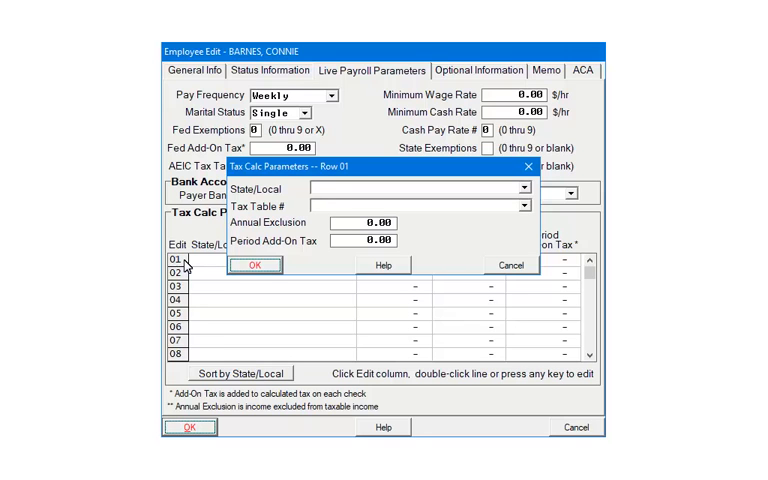
{"action": "mouse_move", "coordinate": [525, 203]}
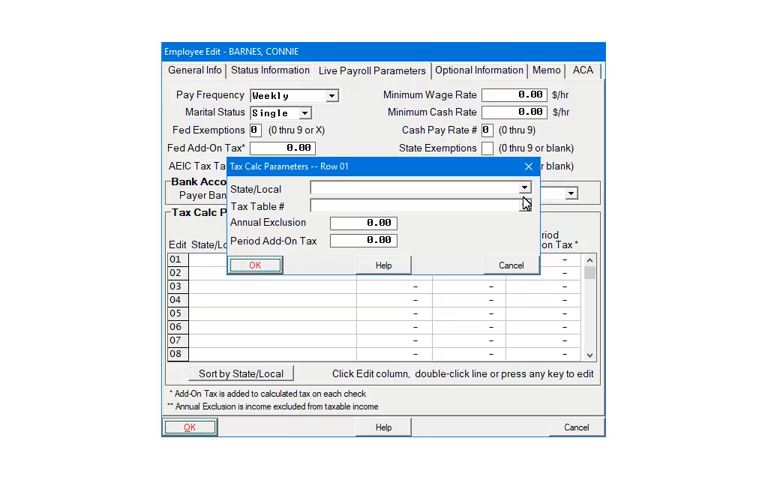
{"action": "left_click", "coordinate": [524, 188]}
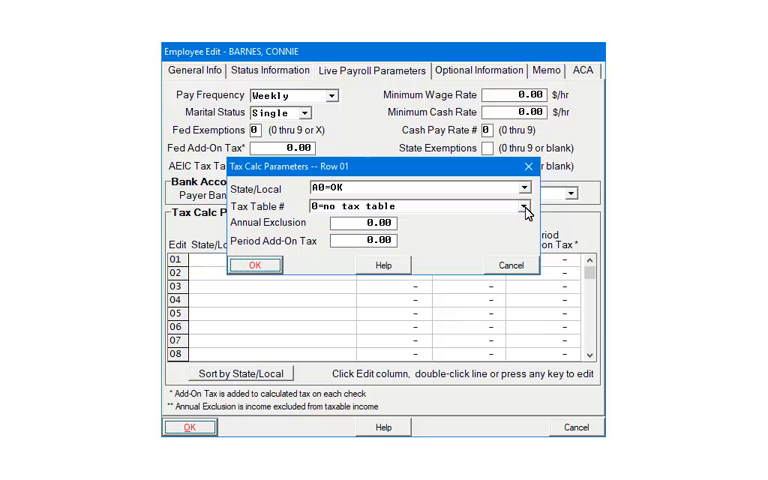
{"action": "mouse_move", "coordinate": [530, 213]}
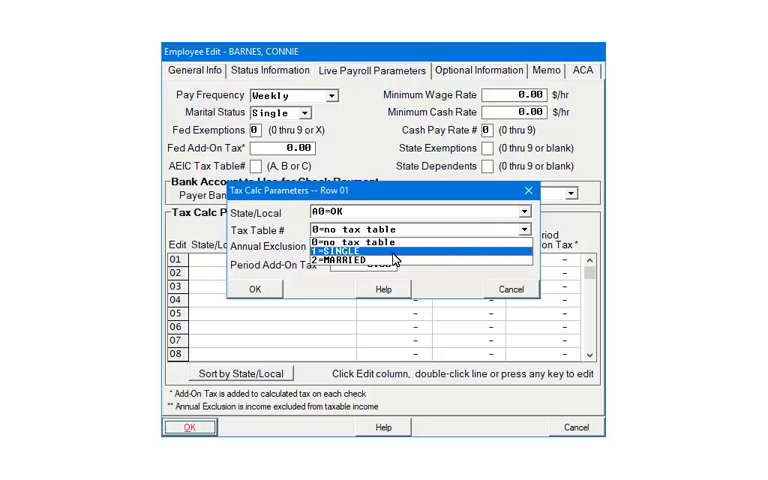
{"action": "left_click", "coordinate": [350, 242]}
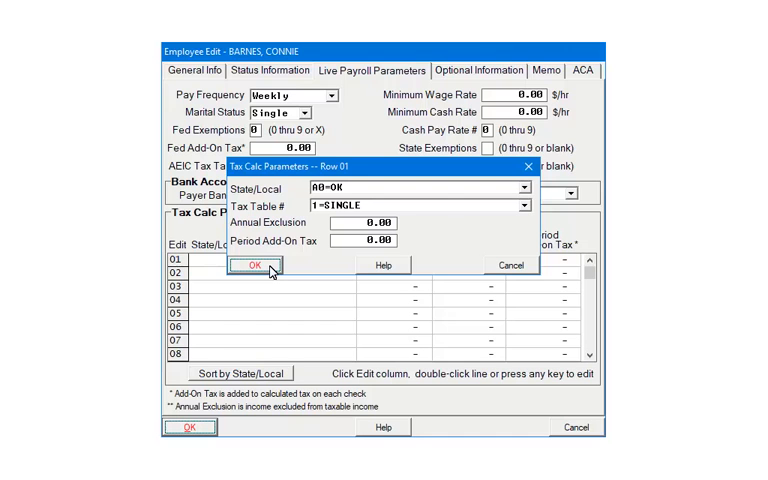
{"action": "left_click", "coordinate": [256, 265]}
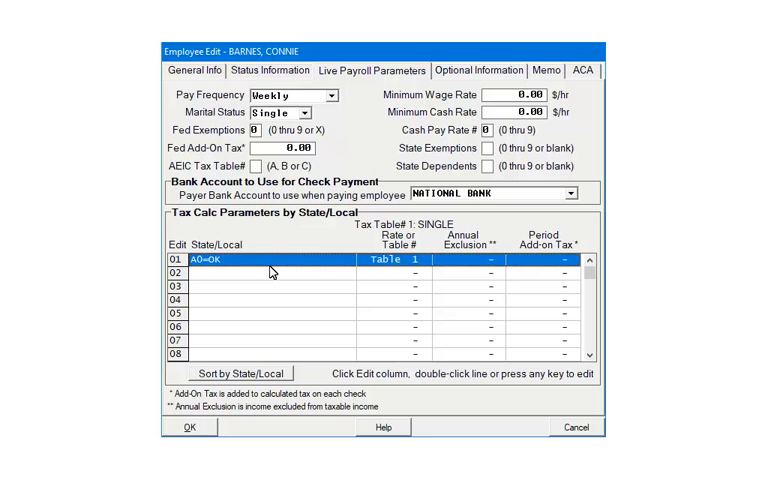
{"action": "mouse_move", "coordinate": [472, 216]}
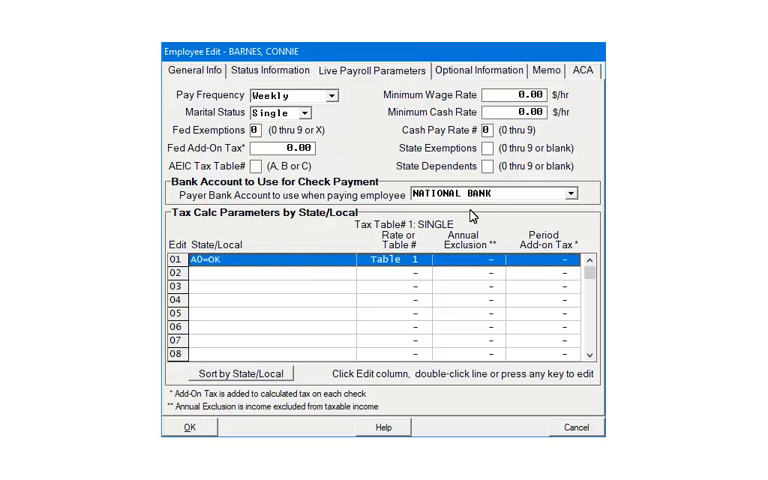
Show Connie's Optional Information tab with MCOMP and D401K declining balances.
{"action": "left_click", "coordinate": [479, 71]}
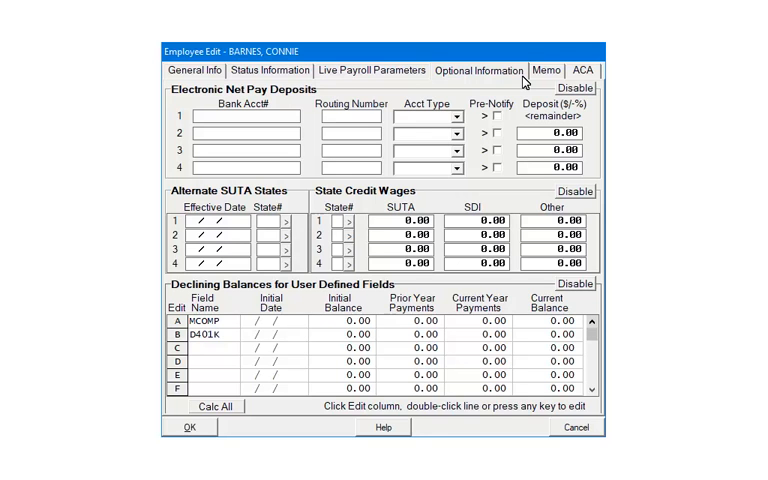
{"action": "mouse_move", "coordinate": [562, 80]}
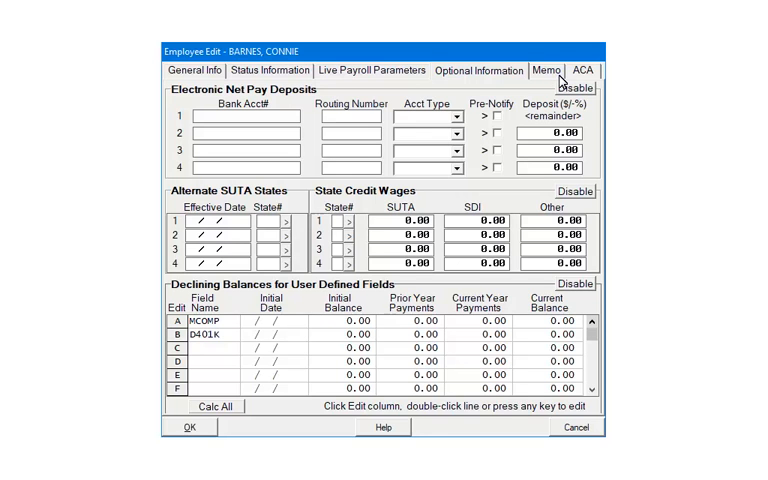
View Connie's memo noting the raise from 10.50 to 11.50.
{"action": "left_click", "coordinate": [547, 71]}
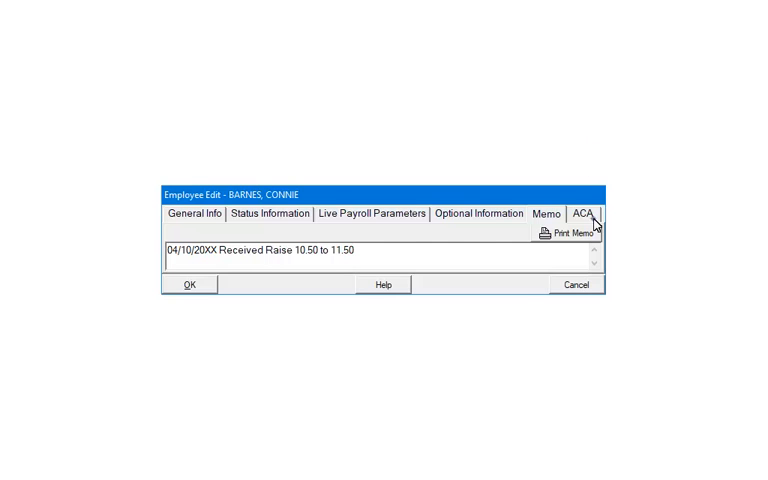
Show Connie's ACA tab with her 1095-C coverage fields.
{"action": "left_click", "coordinate": [584, 212]}
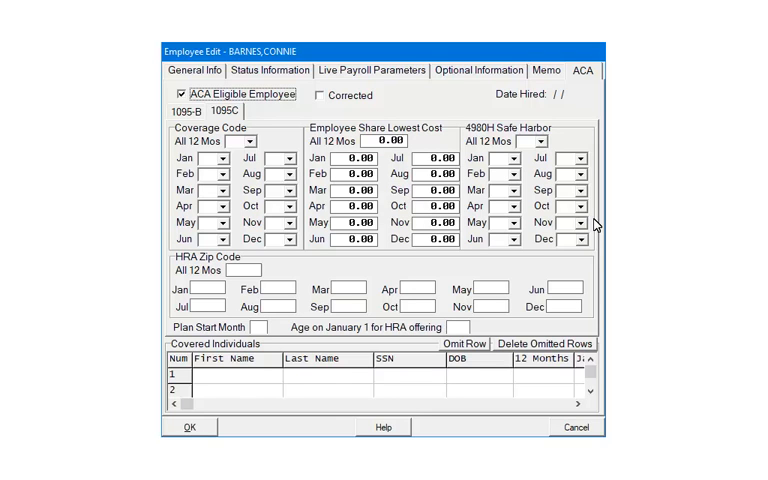
Bring up the blank Covered Individual 1 entry form.
{"action": "left_click", "coordinate": [177, 111]}
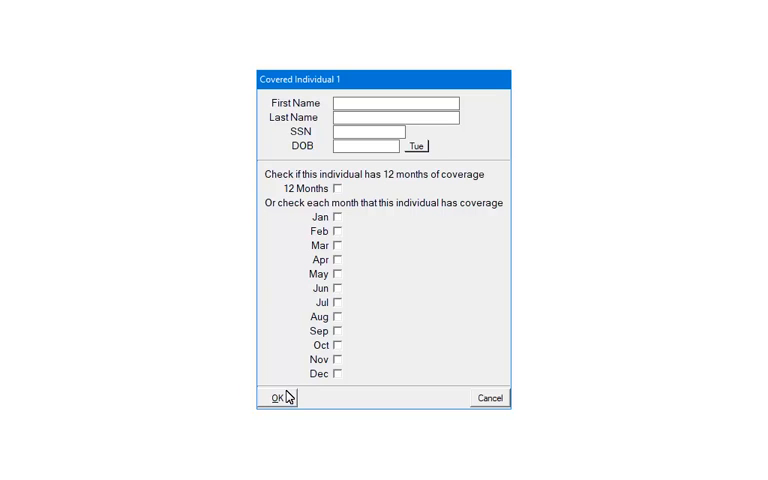
Close the empty covered individual form and agree to add a default check.
{"action": "left_click", "coordinate": [280, 398]}
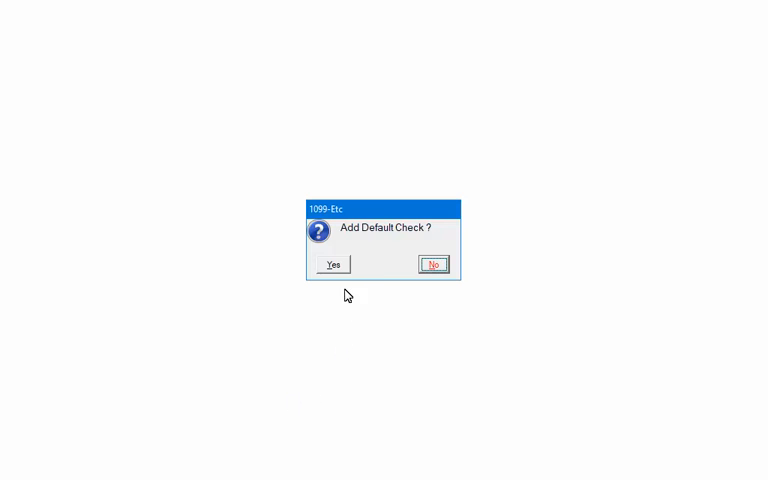
{"action": "left_click", "coordinate": [332, 264]}
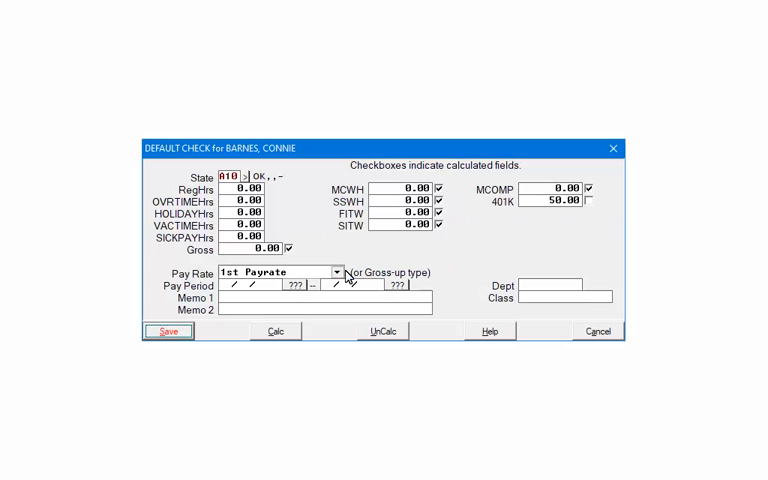